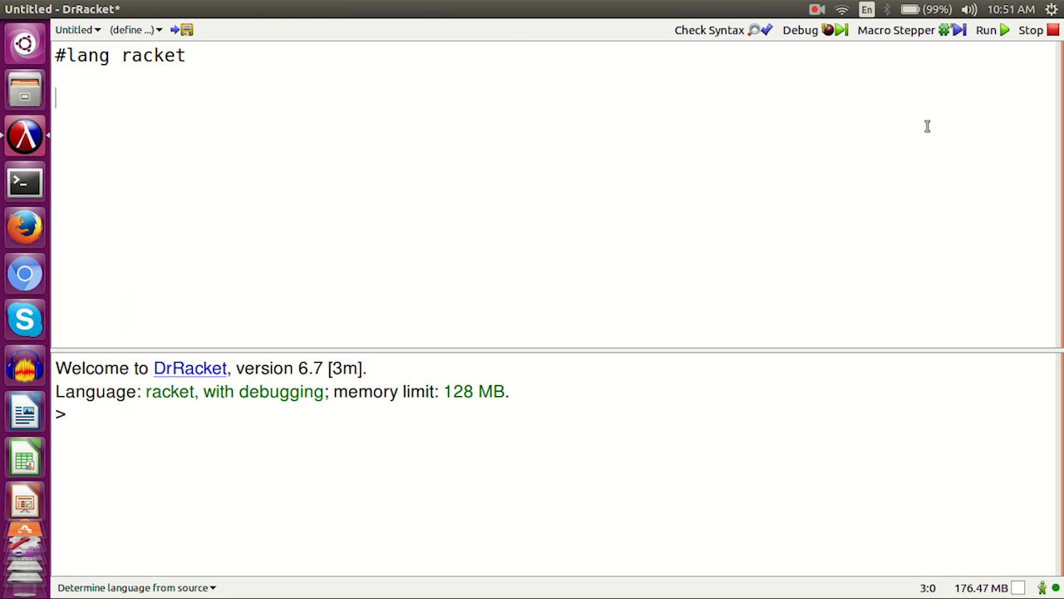
Define sum-number of number with a cond whose zero? branch returns 0.
type("(define")
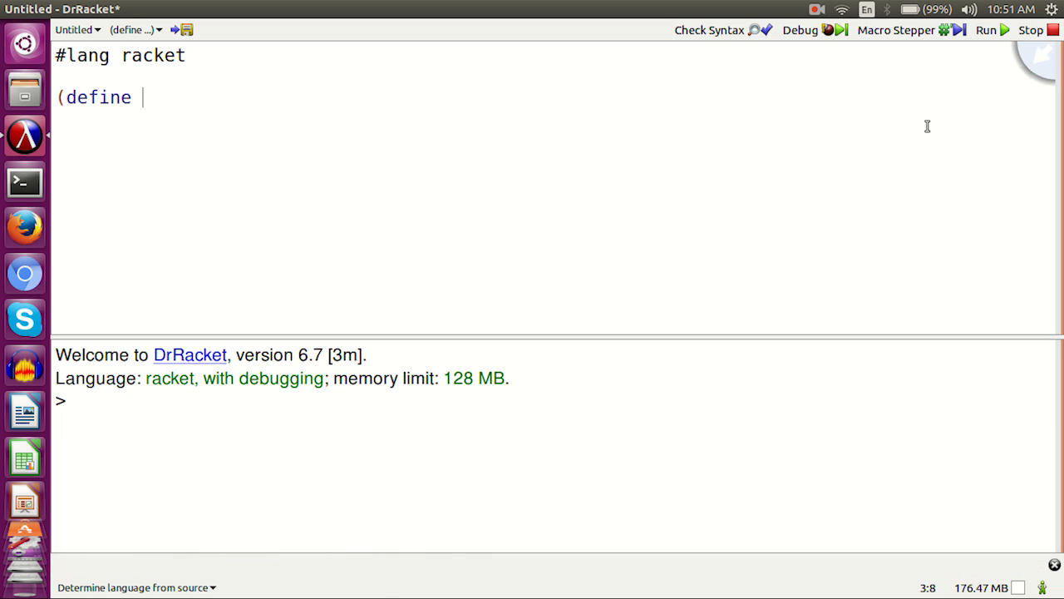
type("(sum-number")
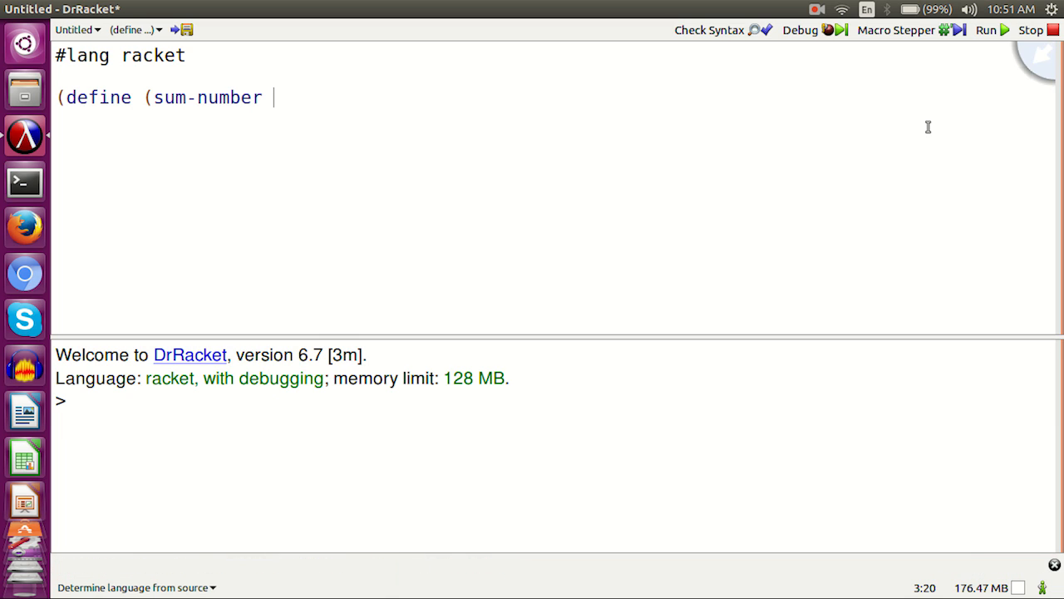
type("number)")
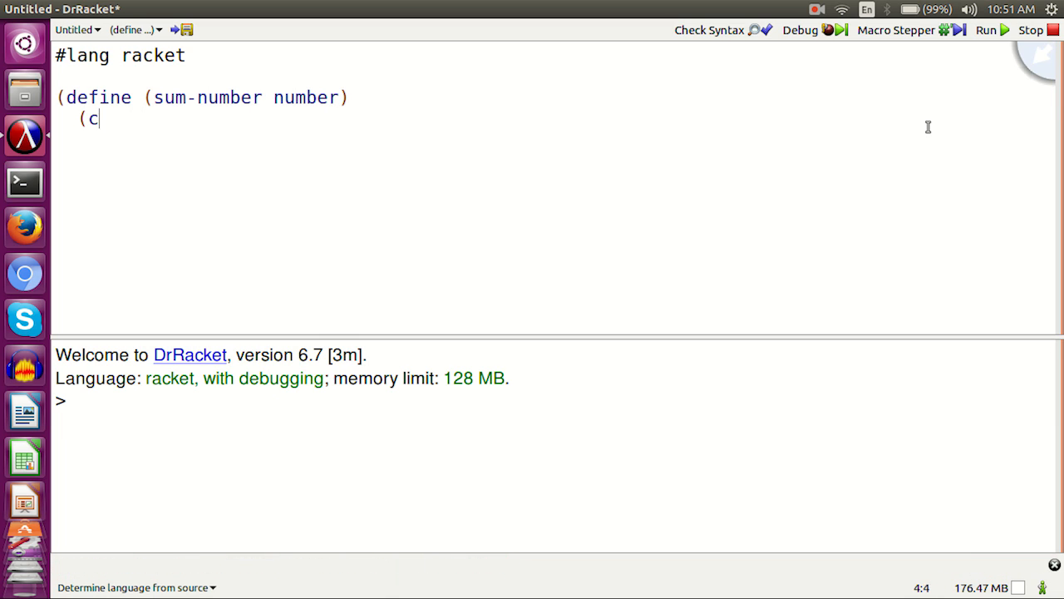
type("ond")
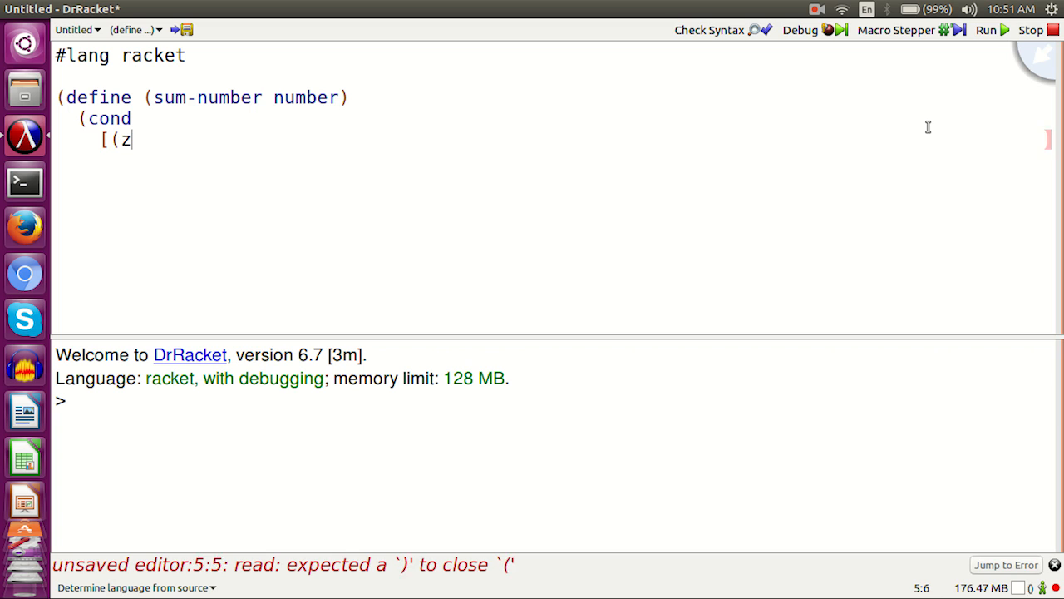
type("ero? number")
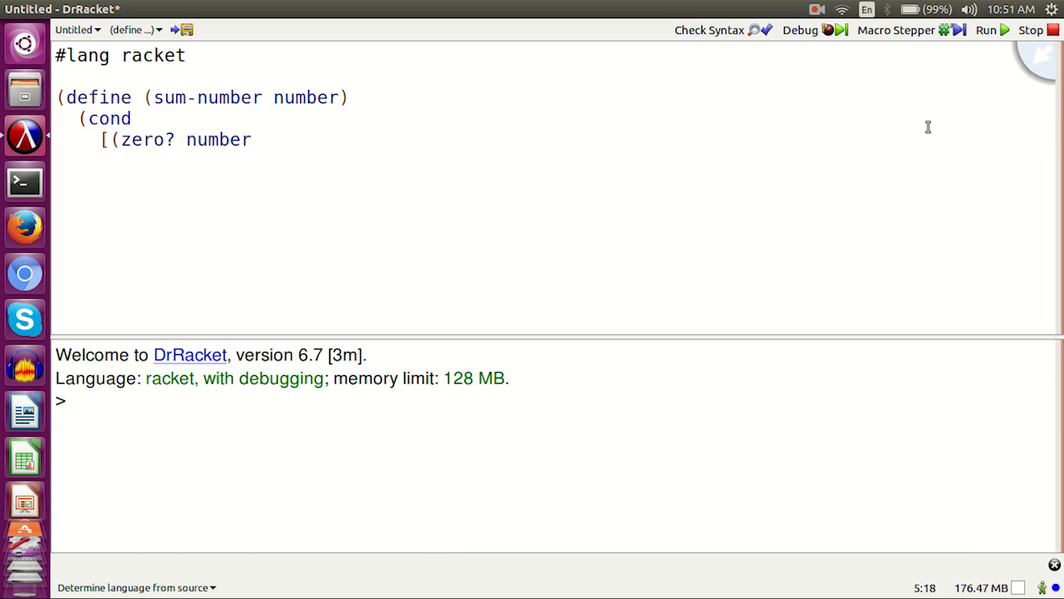
type(") 0]")
type("[else")
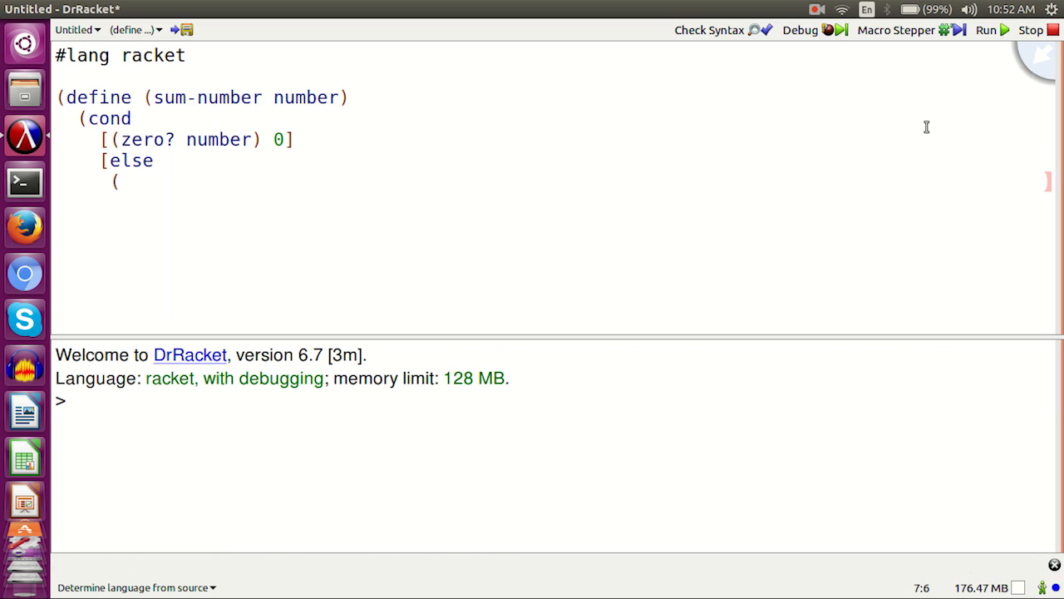
Add the else branch adding number to sum-number of (sub1 number) and close the brackets.
type("+ number")
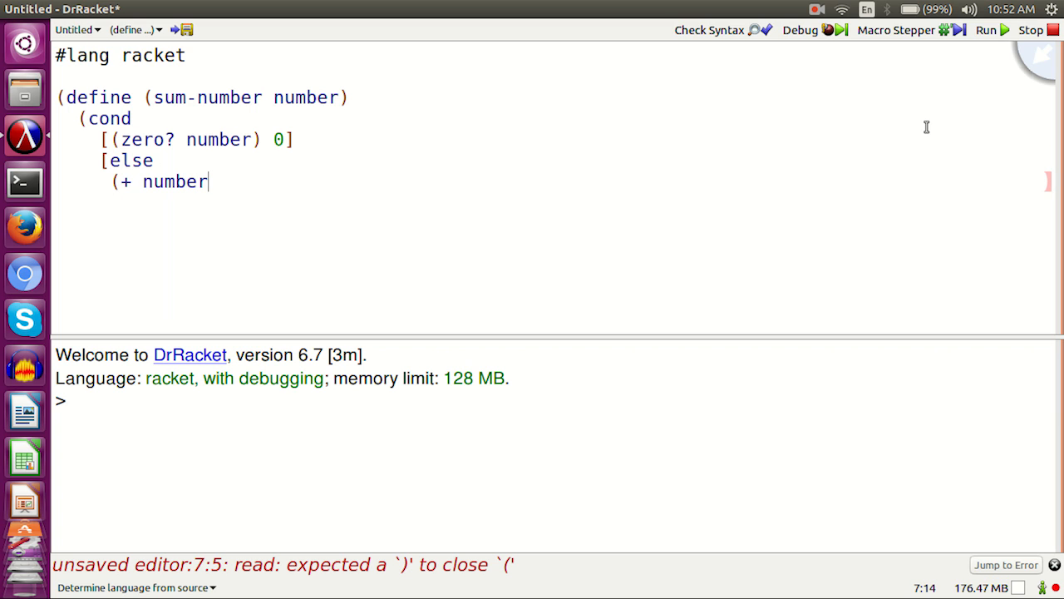
type("(sum")
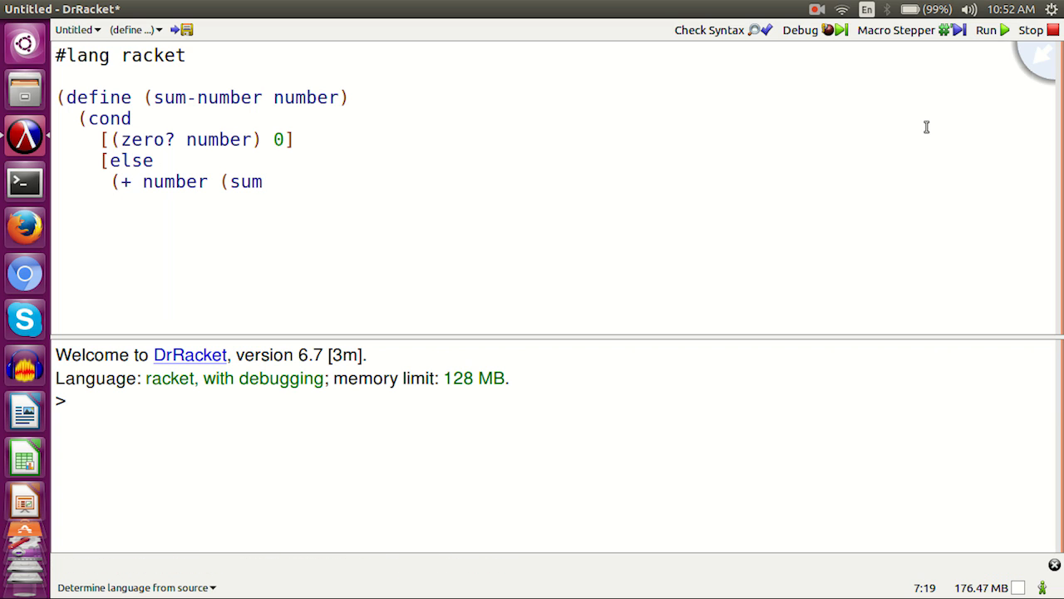
type("-number (")
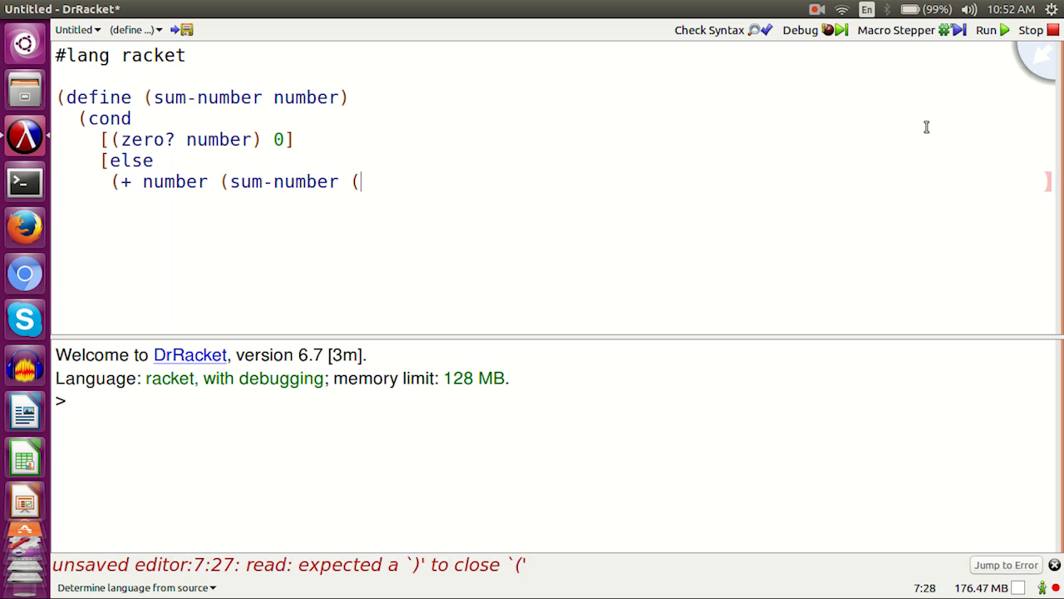
type("sub1 number)))")
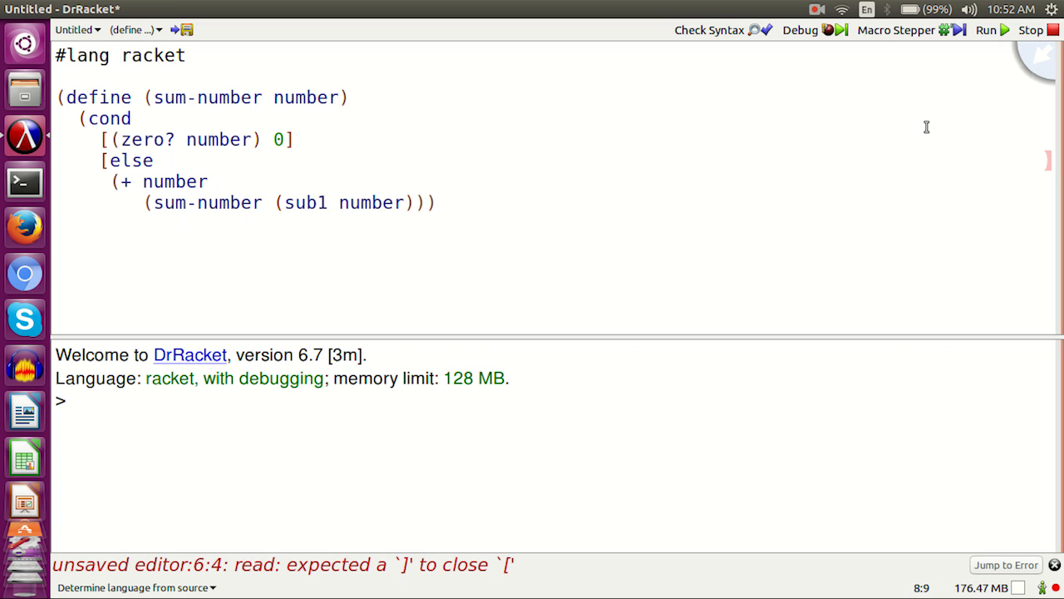
type("]")
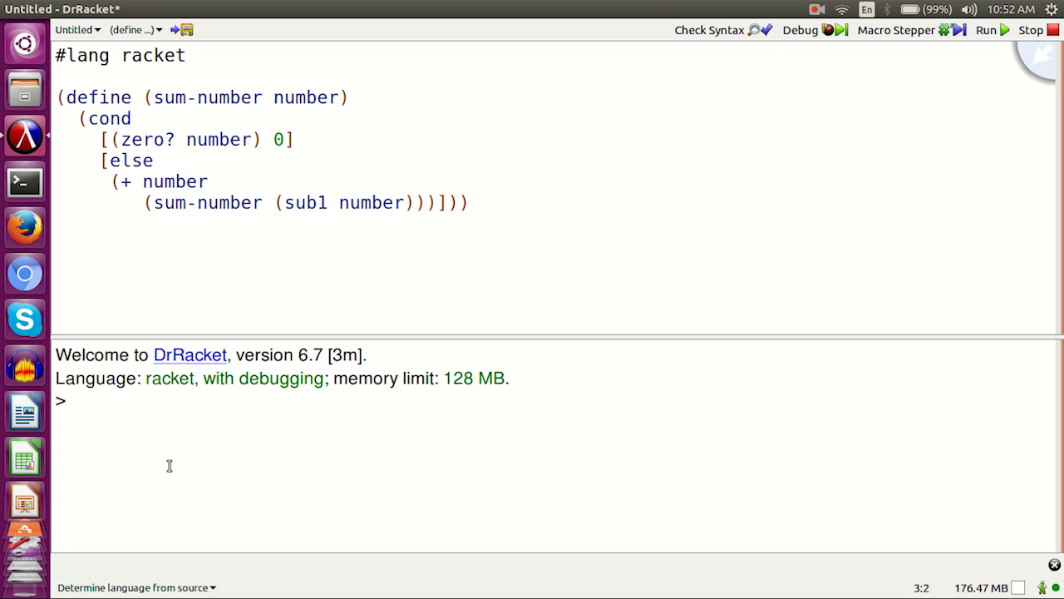
Evaluate (sum-number 3) in the interactions pane, getting 6, then enter (sum-number 6).
type("(sum-num")
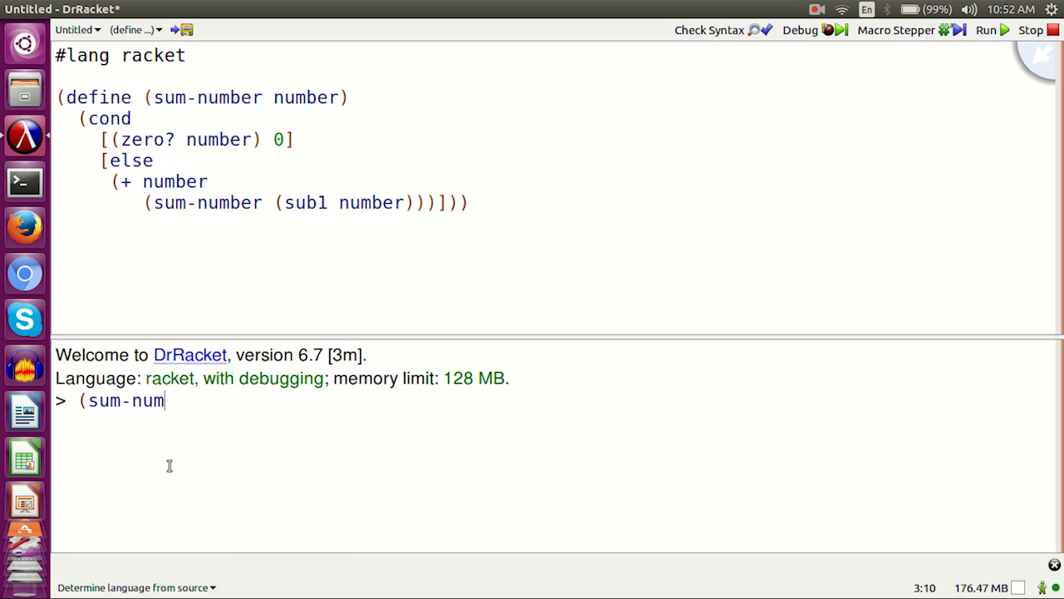
key("Return")
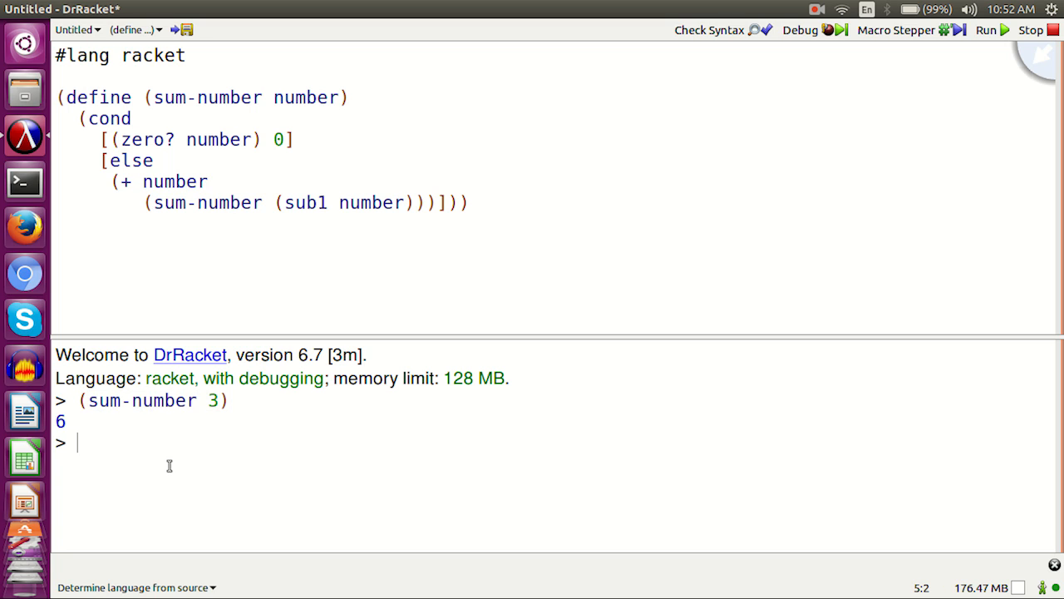
type("(sum-number 6")
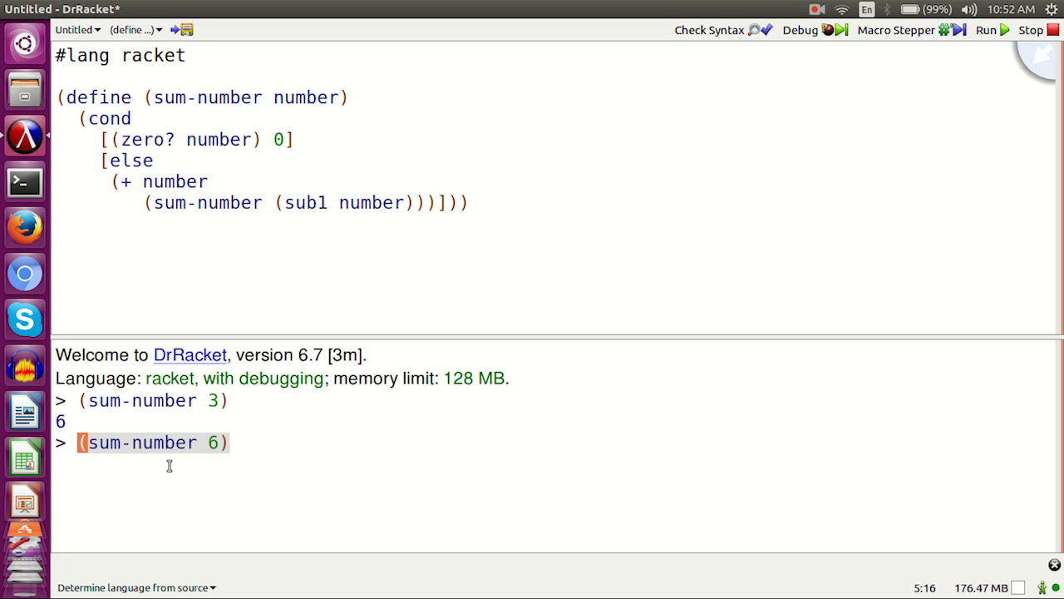
type("(sum-n")
left_click(554, 264)
type("(define")
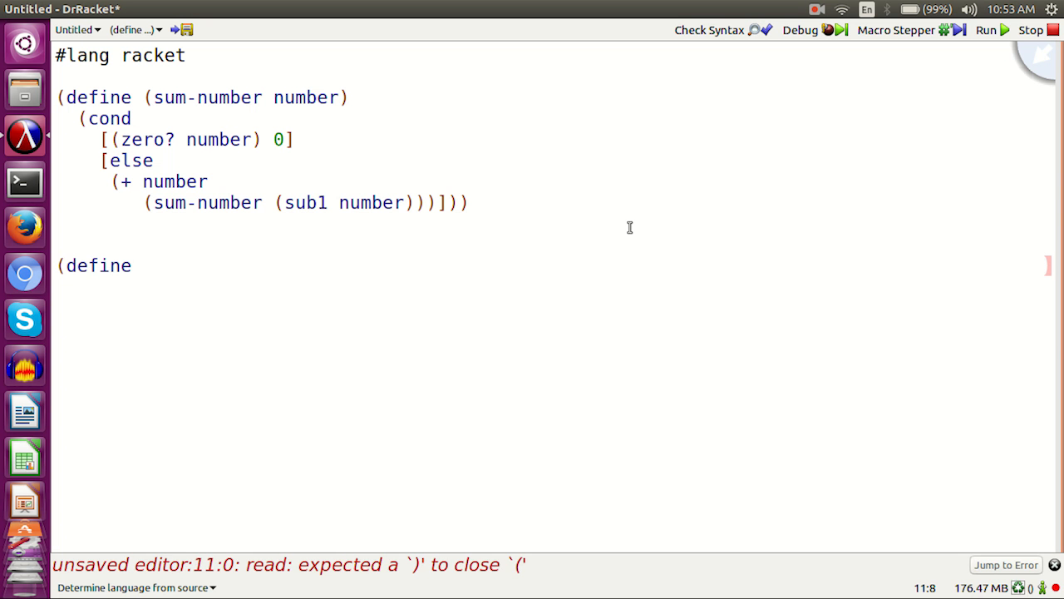
Define factorial of number: 1 when zero?, else number times factorial of (sub1 number).
type("(factorial number")
type("(cond")
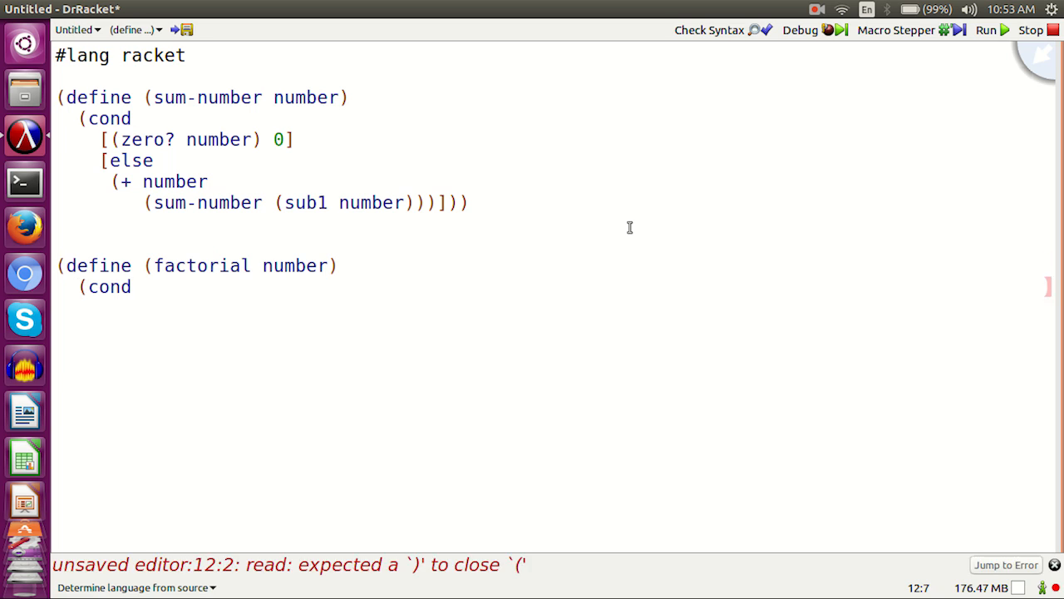
type("[(zero? number")
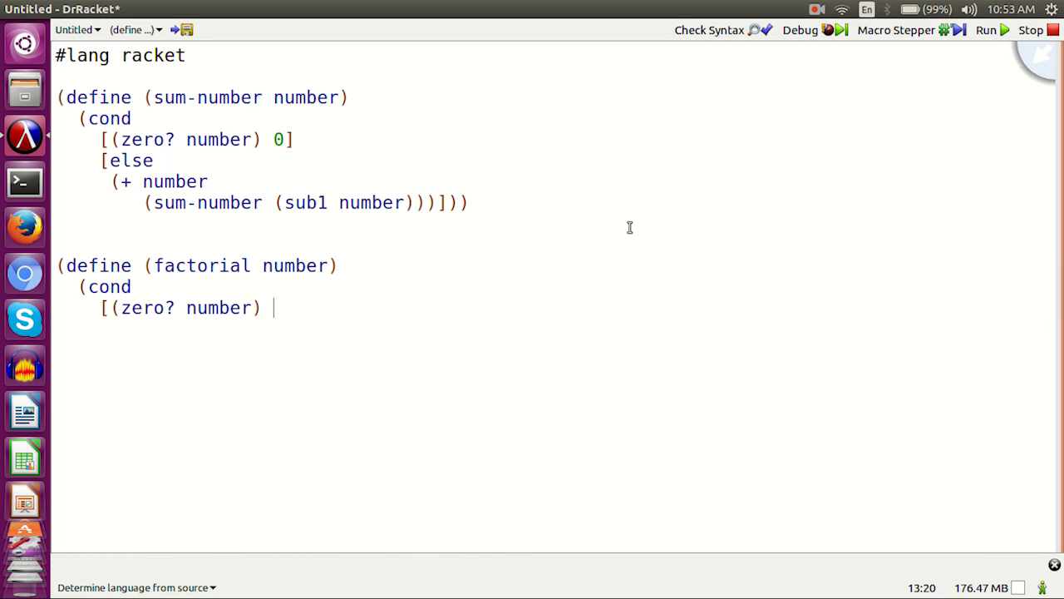
type("1]")
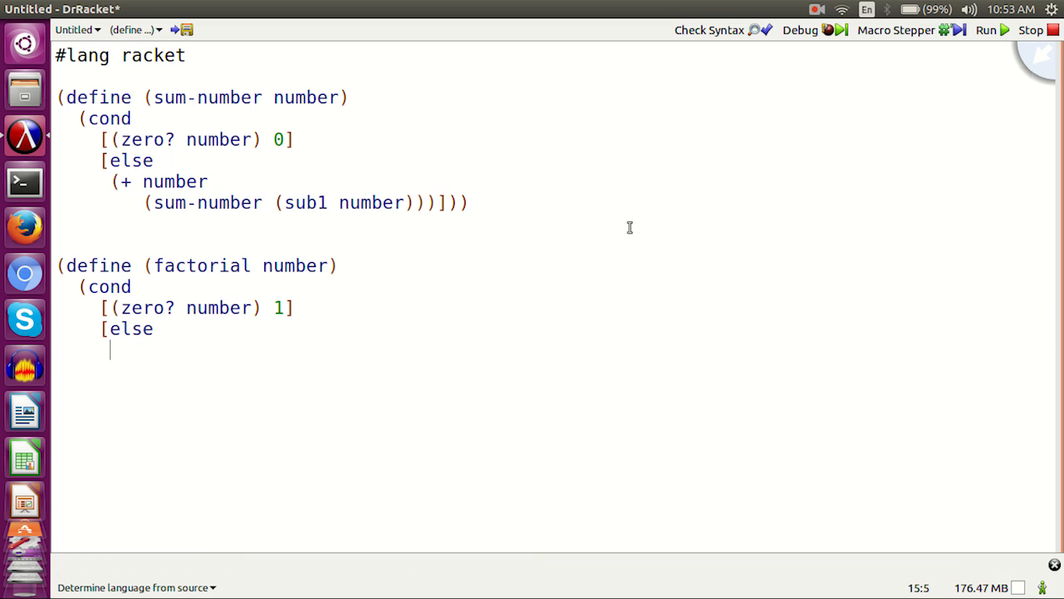
type("(* number")
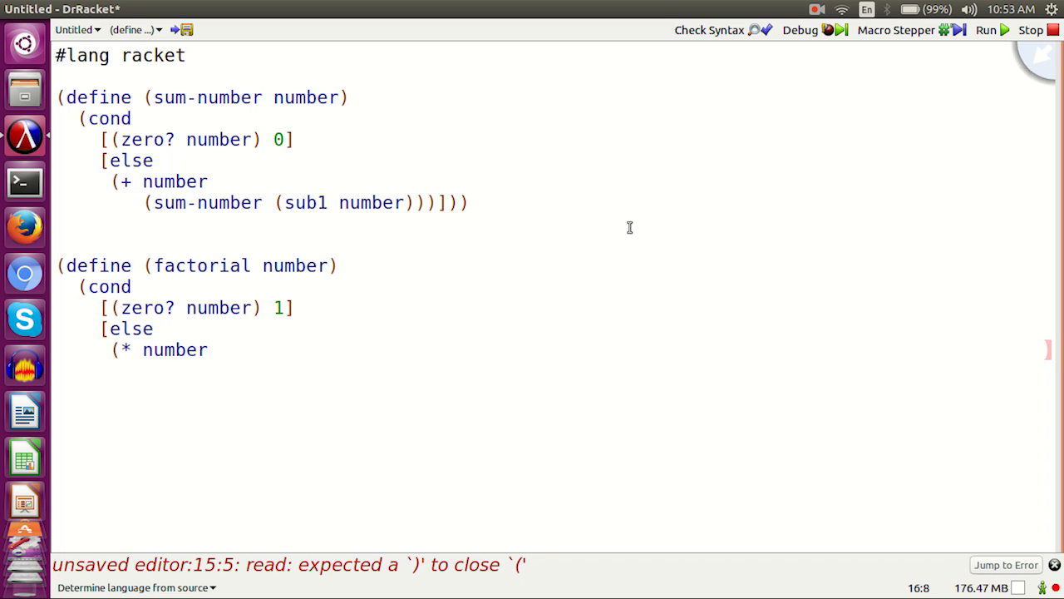
type("(factorial")
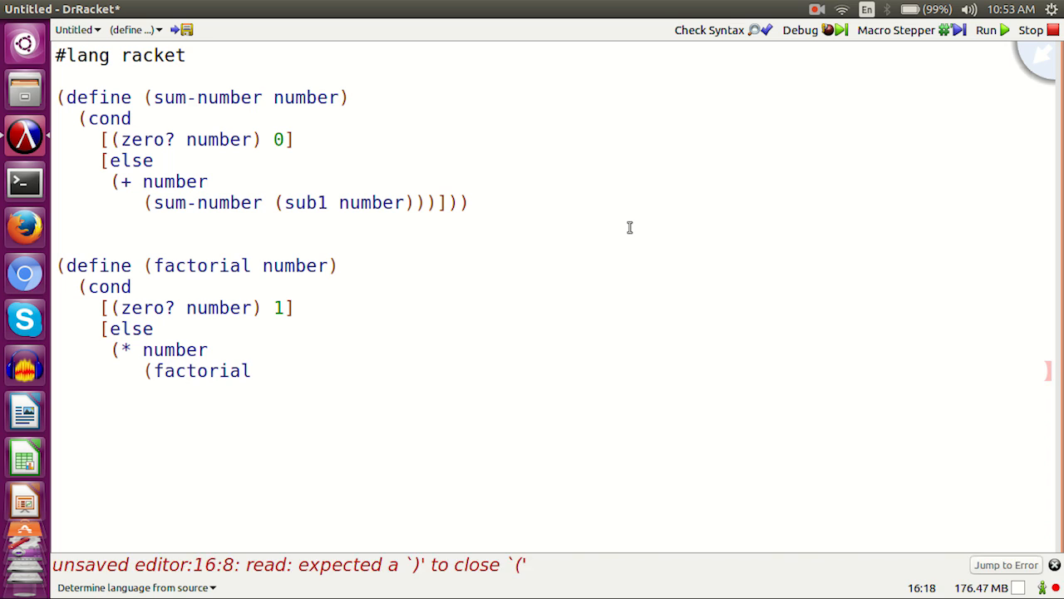
type("(sub1 number)))]")
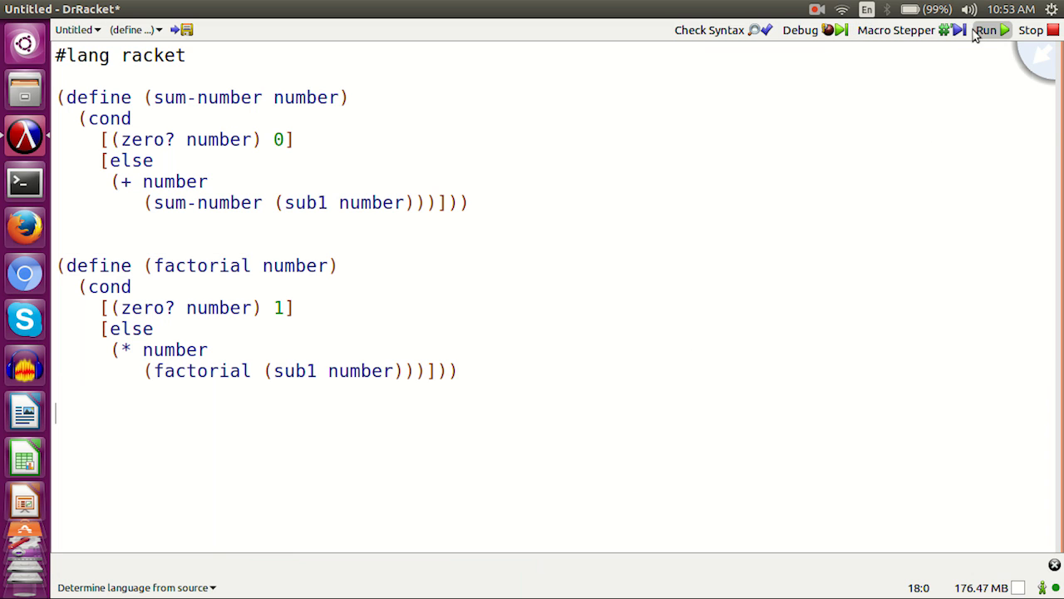
Run the definitions, evaluate (factorial 3) to get 6, then enter (factorial 0).
left_click(984, 30)
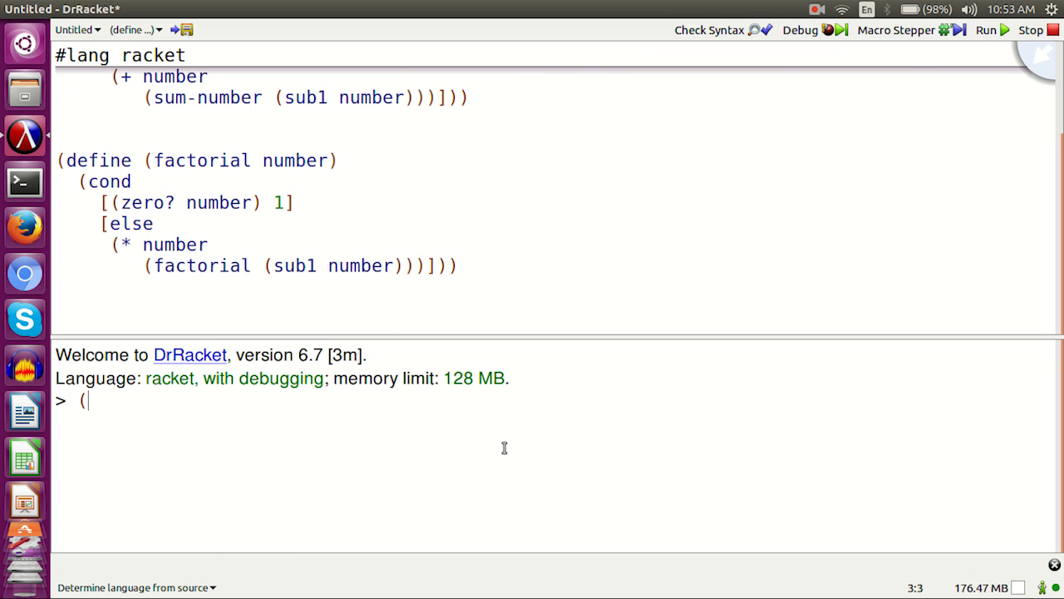
type("factorial")
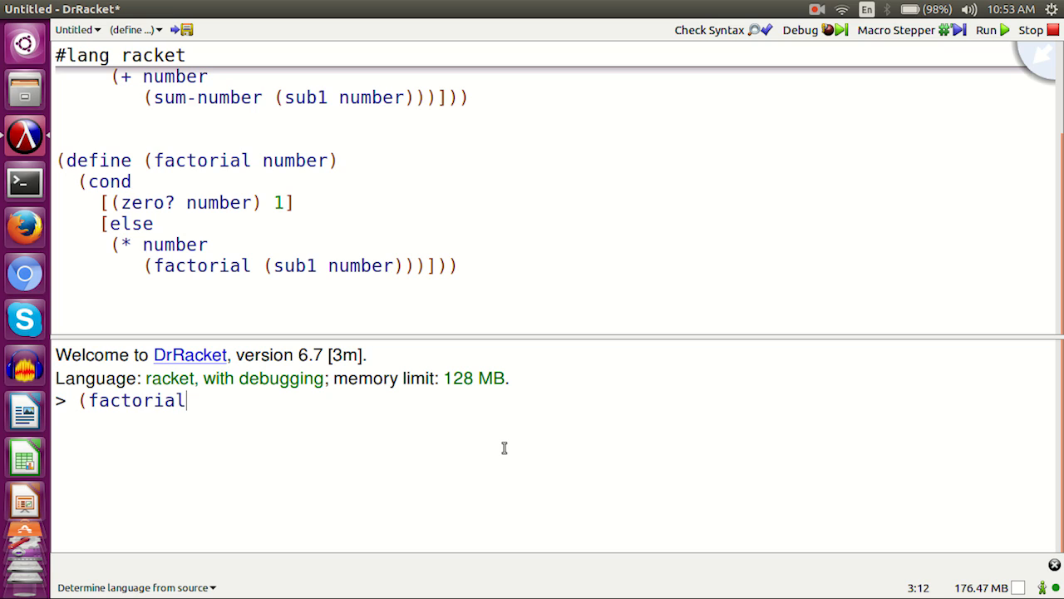
key("Return")
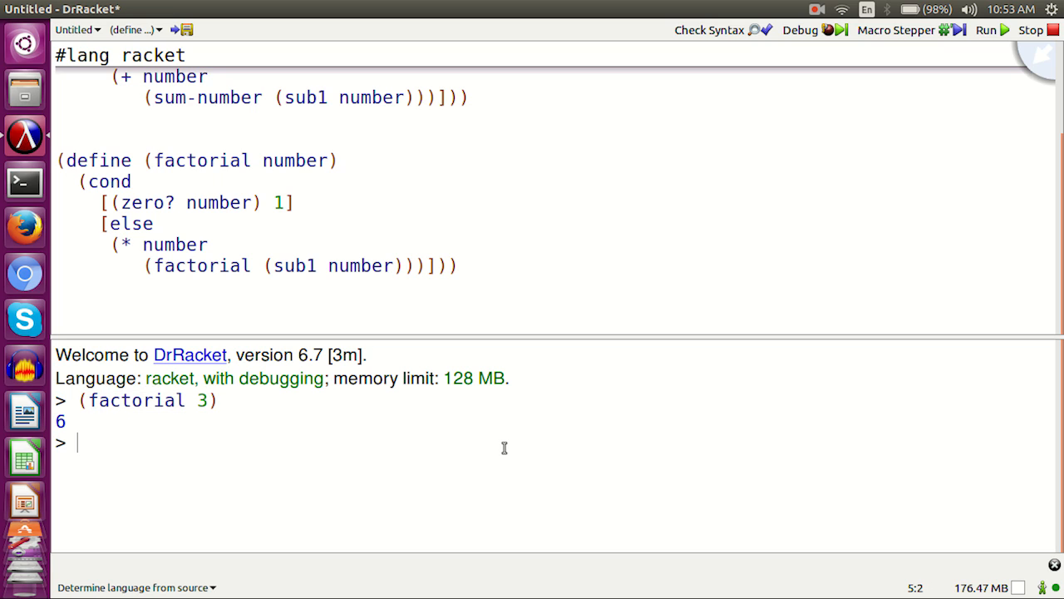
type("(factoria")
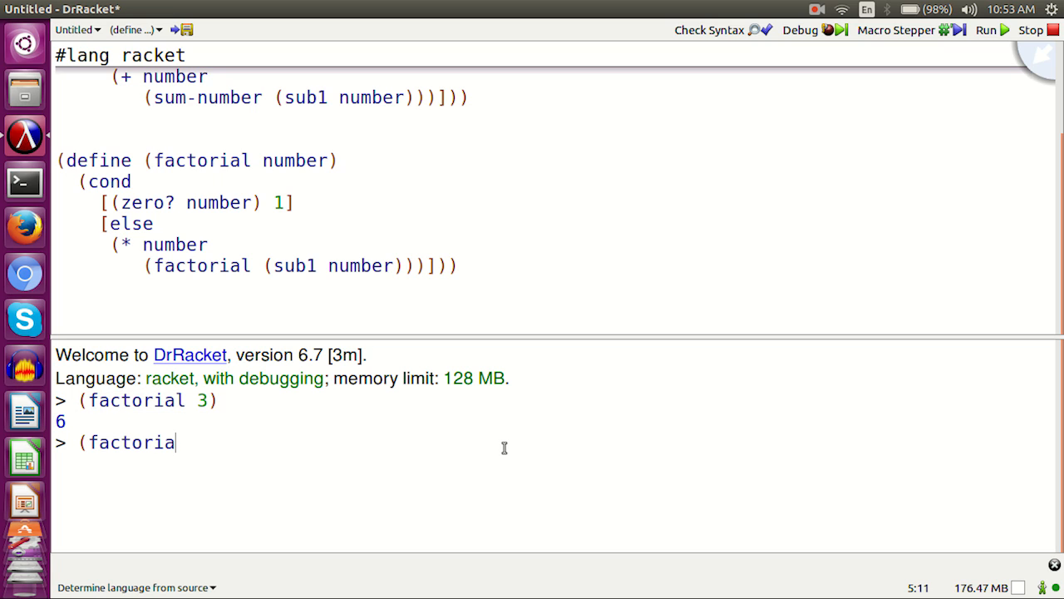
type("l 0)")
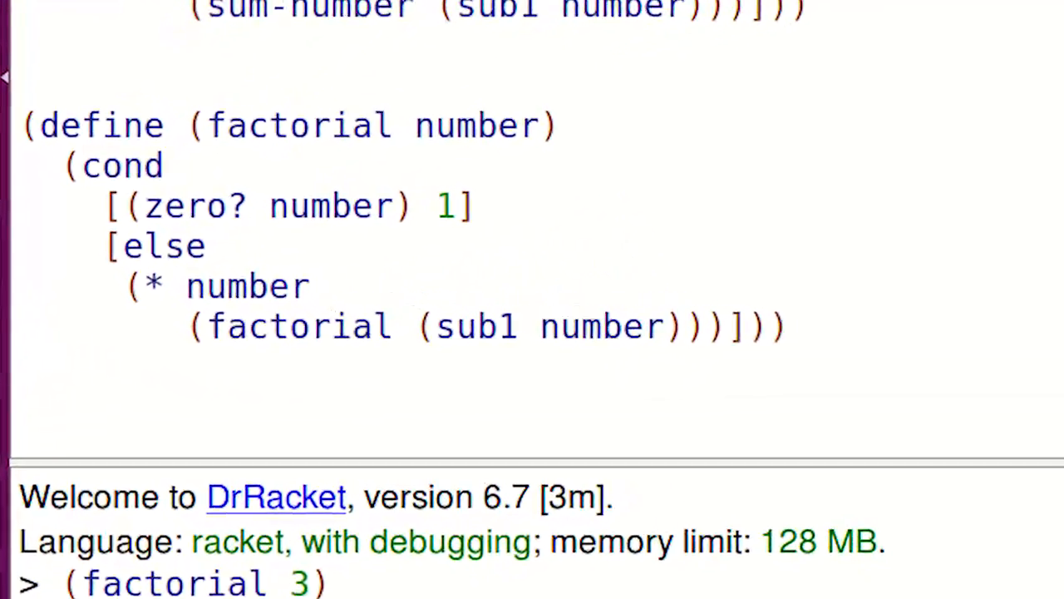
scroll("down", 3)
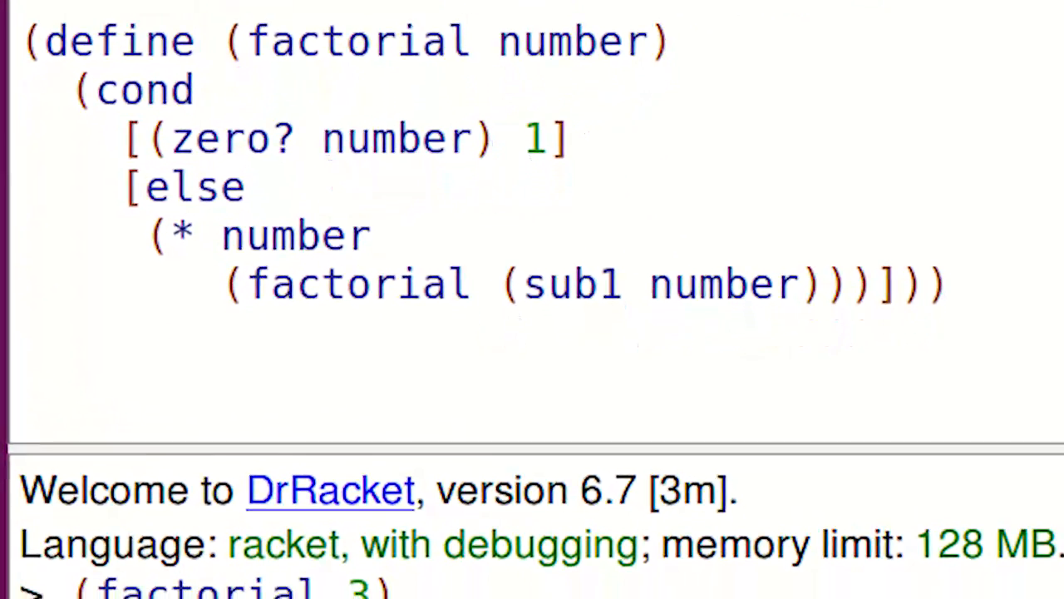